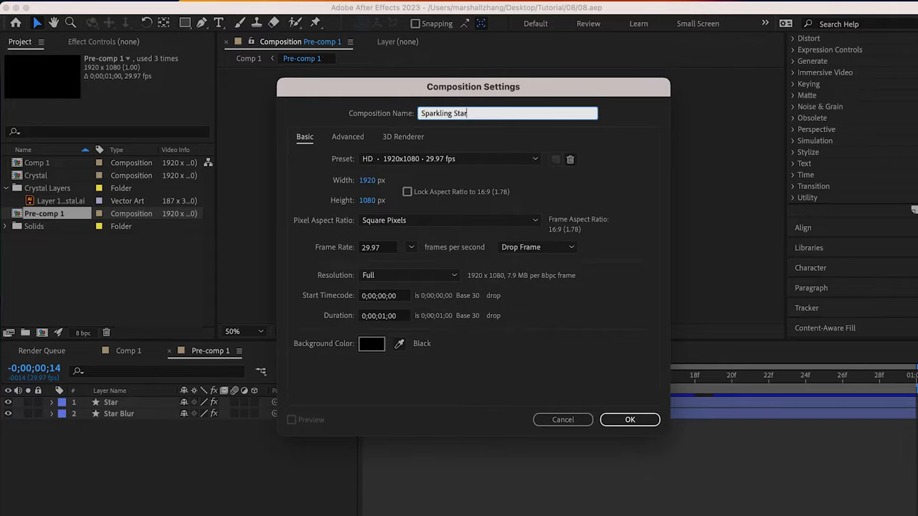
- Create the Sparkling Star composition, add a shape layer, and choose the Star Tool
{"action": "left_click", "coordinate": [629, 419]}
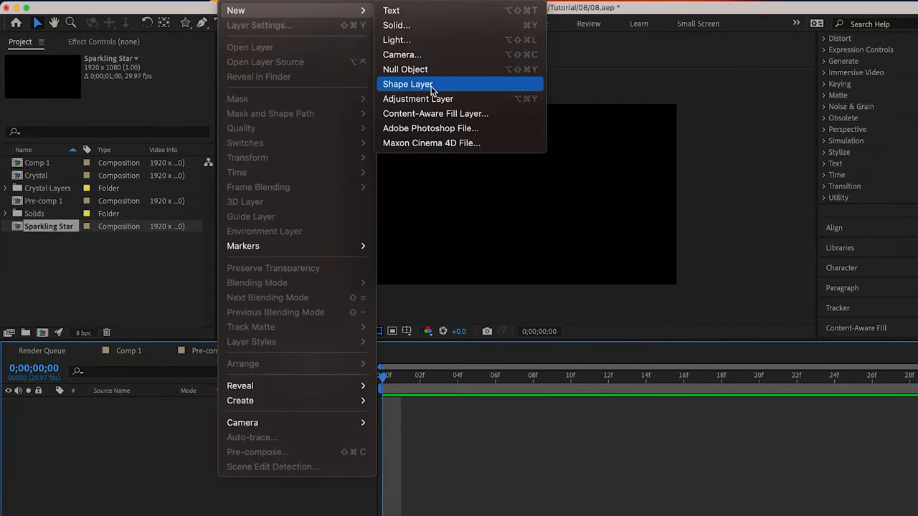
{"action": "left_click", "coordinate": [407, 83]}
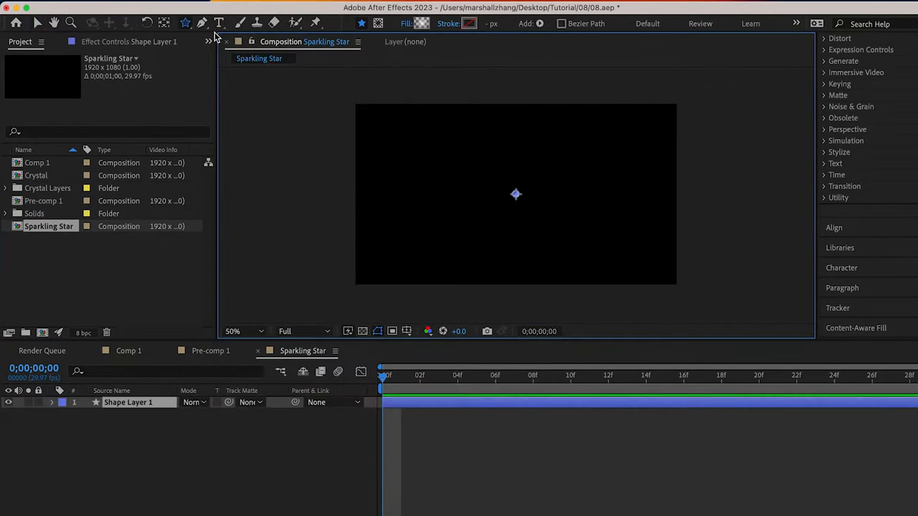
{"action": "left_click", "coordinate": [185, 22]}
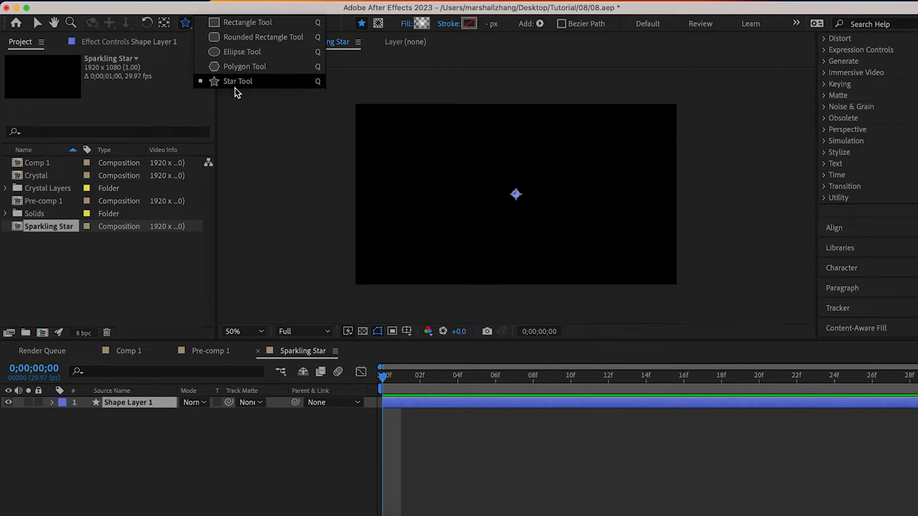
{"action": "left_click", "coordinate": [238, 80]}
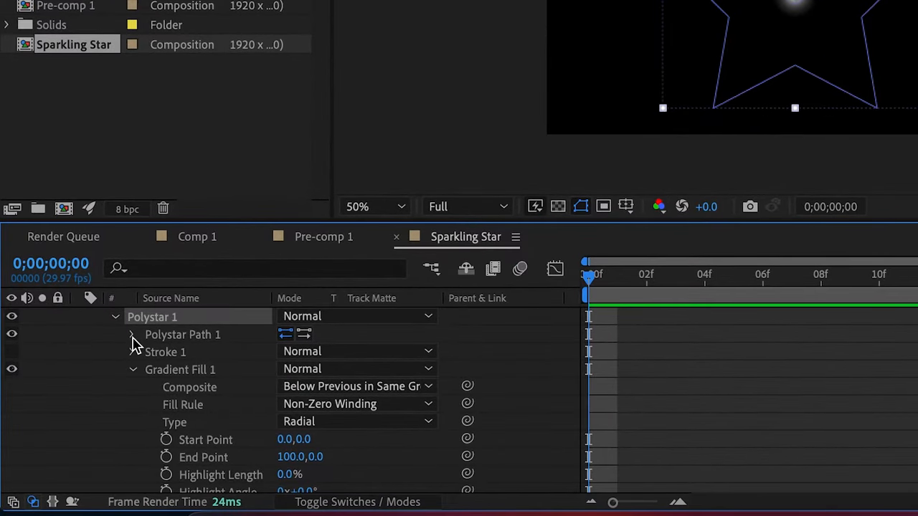
- Give Polystar Path 1 four points, inner radius 54, outer radius 540, and 300% inner roundness
{"action": "left_click", "coordinate": [132, 334]}
{"action": "type", "text": "0"}
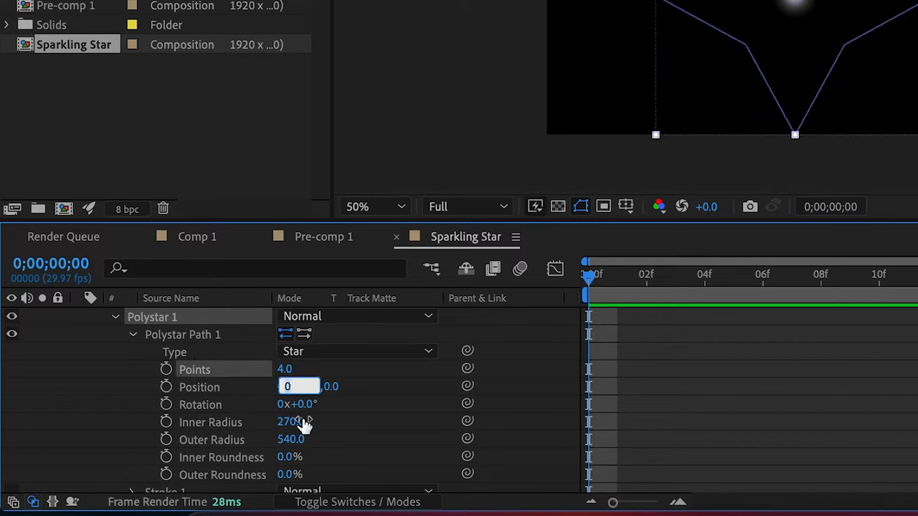
{"action": "left_click", "coordinate": [299, 421]}
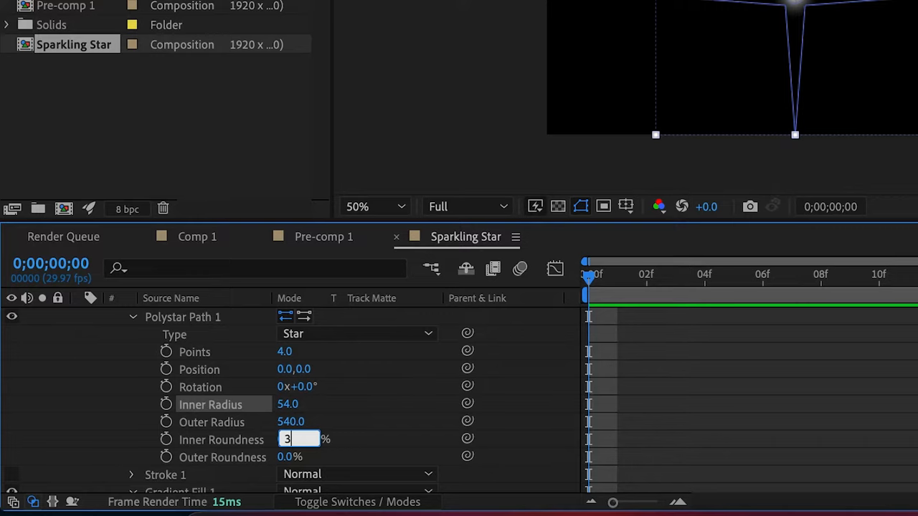
{"action": "type", "text": "300.0%"}
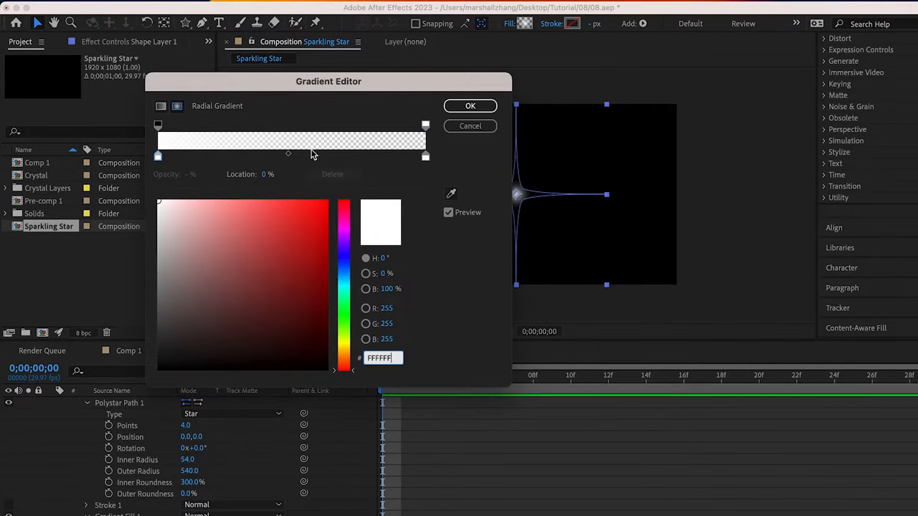
- Apply the white-to-transparent radial gradient and stretch it along the star arm
{"action": "left_click", "coordinate": [470, 105]}
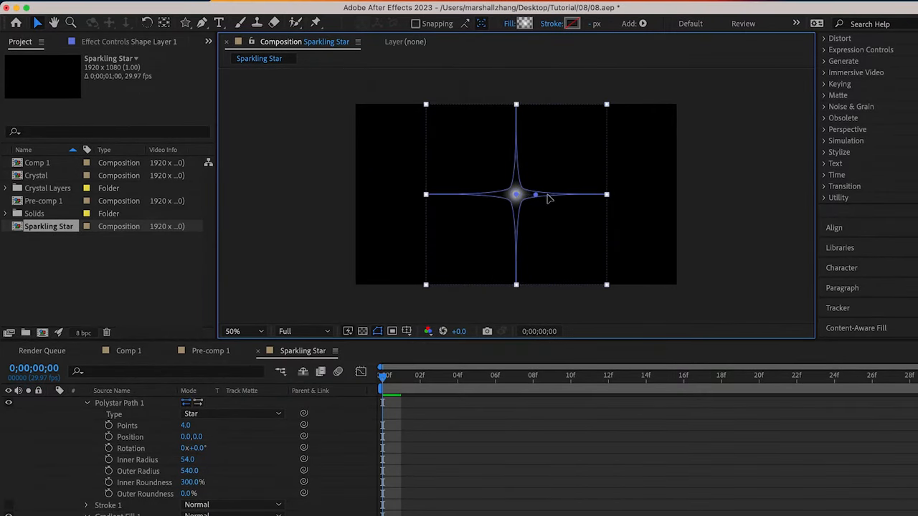
{"action": "left_click_drag", "start_coordinate": [545, 199], "coordinate": [602, 199]}
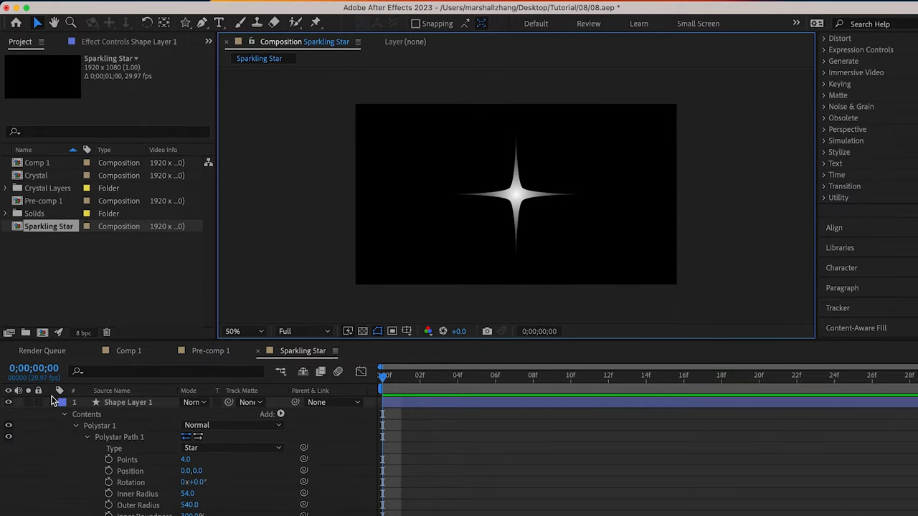
- Duplicate the shape layer into Star and Star Blur, and hide Star Blur
{"action": "right_click", "coordinate": [127, 402]}
{"action": "type", "text": "Star Blur"}
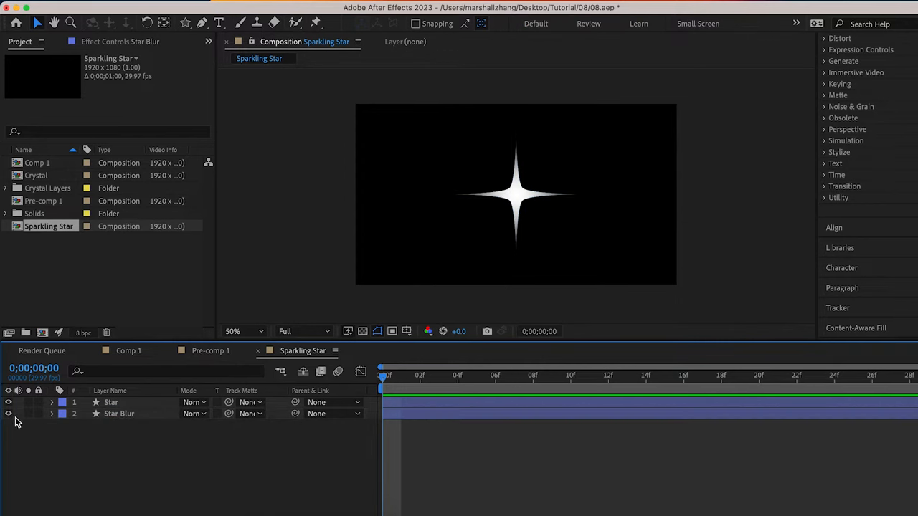
{"action": "left_click", "coordinate": [111, 402]}
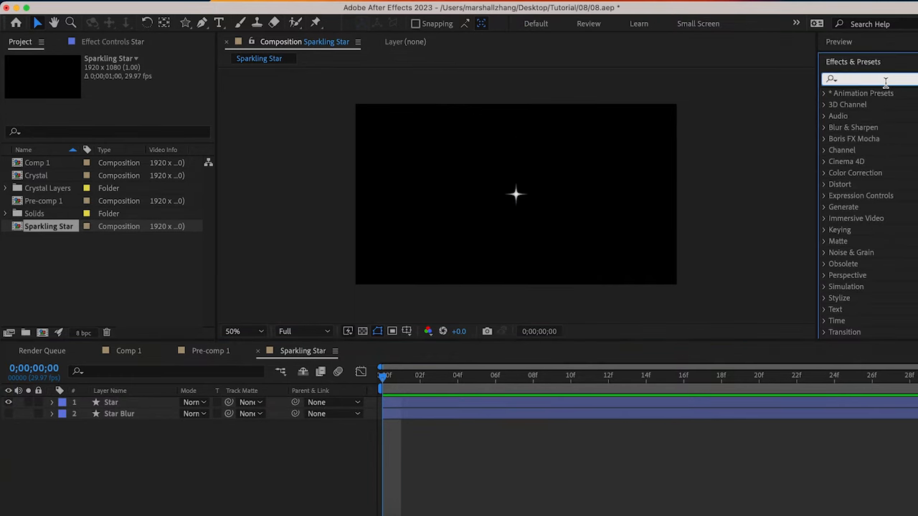
- Add CC Radial Fast Blur in Brightest mode to Star, search for Glow, and unhide Star Blur
{"action": "type", "text": "radial"}
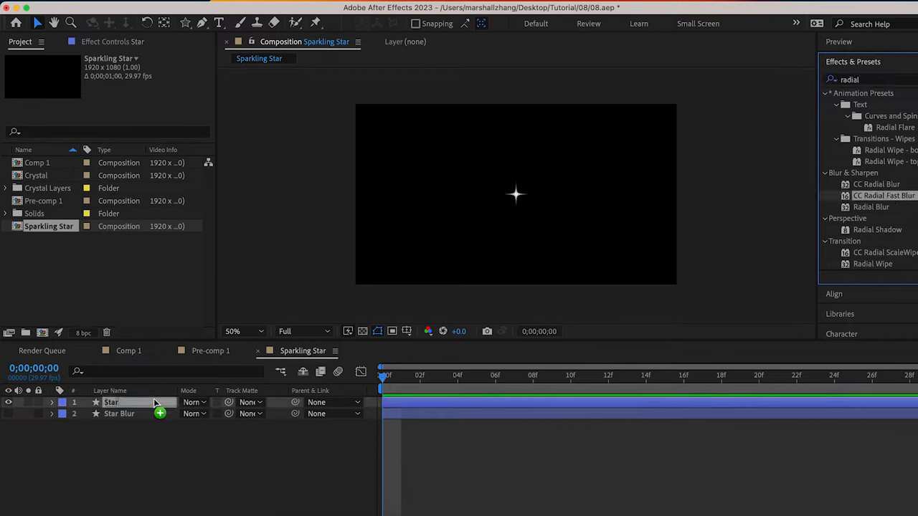
{"action": "left_click", "coordinate": [150, 104]}
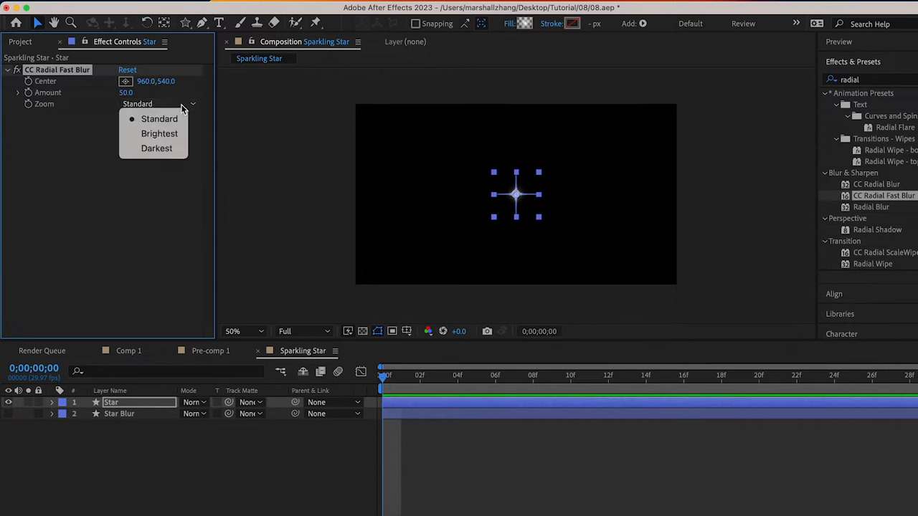
{"action": "left_click", "coordinate": [159, 134]}
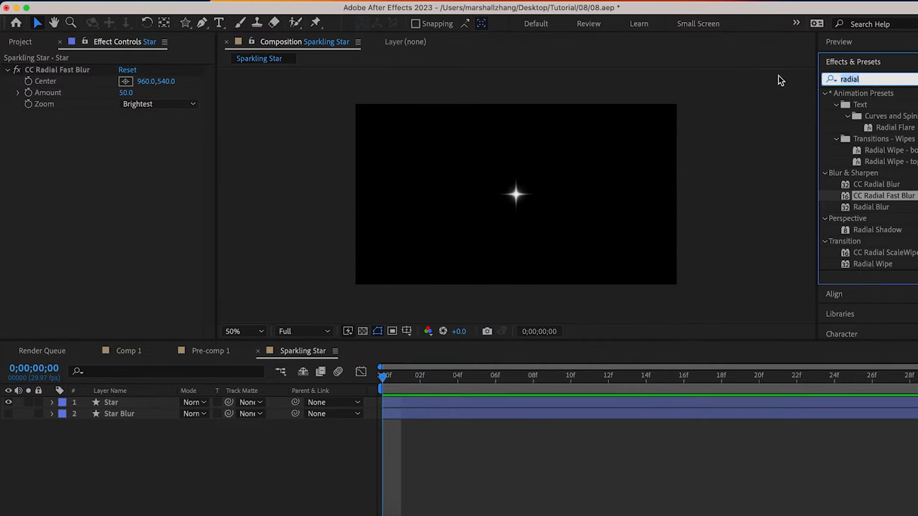
{"action": "double_click", "coordinate": [874, 161]}
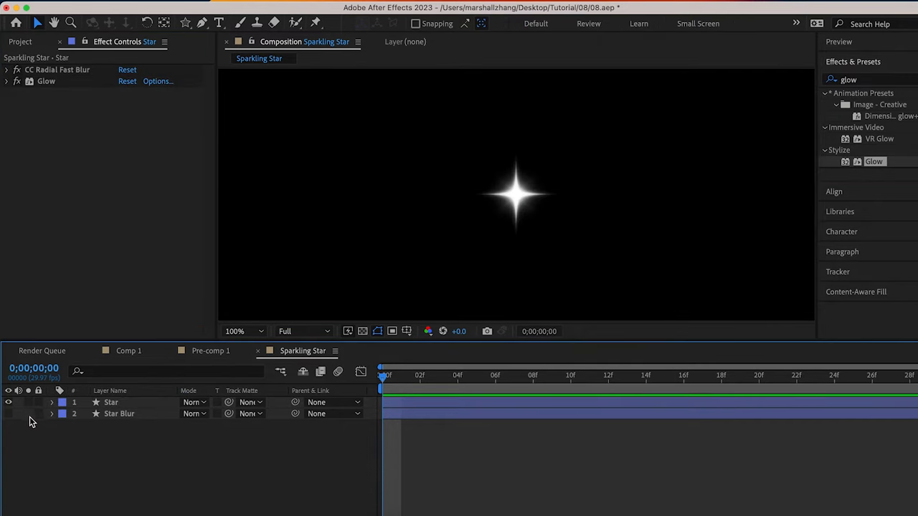
{"action": "left_click", "coordinate": [9, 414]}
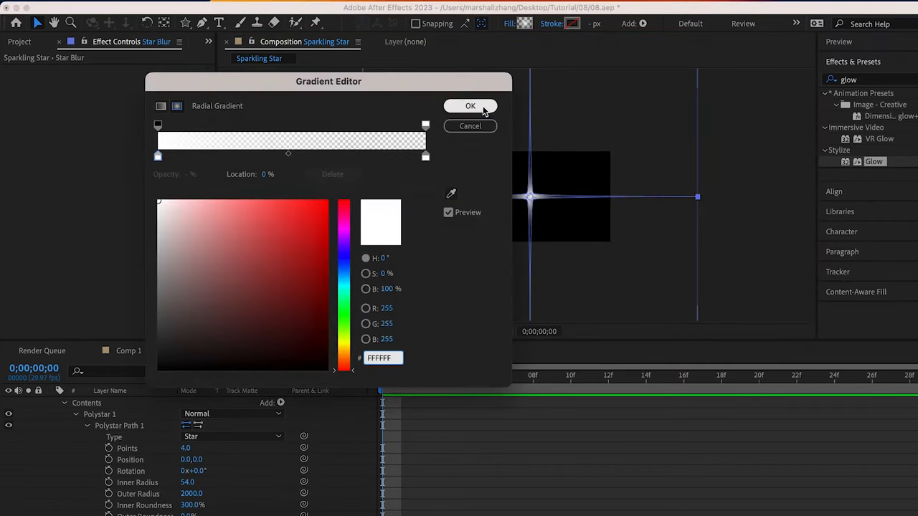
- Set Star Blur's outer radius to 2000 and confirm its white radial gradient fill
{"action": "left_click", "coordinate": [469, 107]}
{"action": "type", "text": "gauss"}
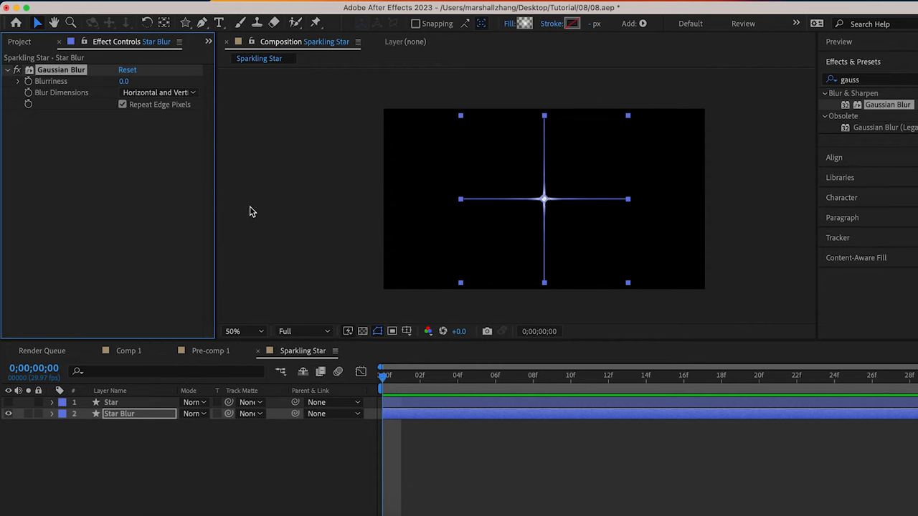
- Give Star Blur Gaussian Blurriness 30 and Glow Radius 50, then show Star again
{"action": "double_click", "coordinate": [132, 81]}
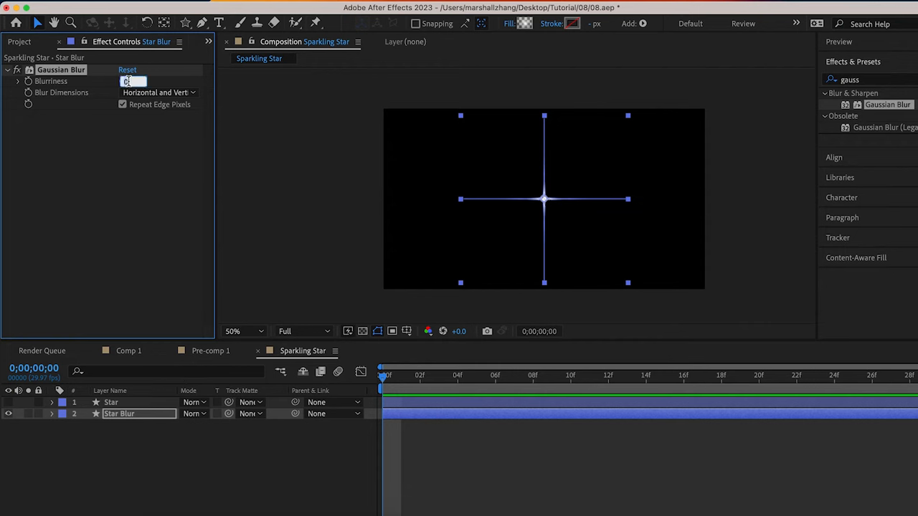
{"action": "type", "text": "30.0"}
{"action": "left_click", "coordinate": [877, 80]}
{"action": "type", "text": "glow"}
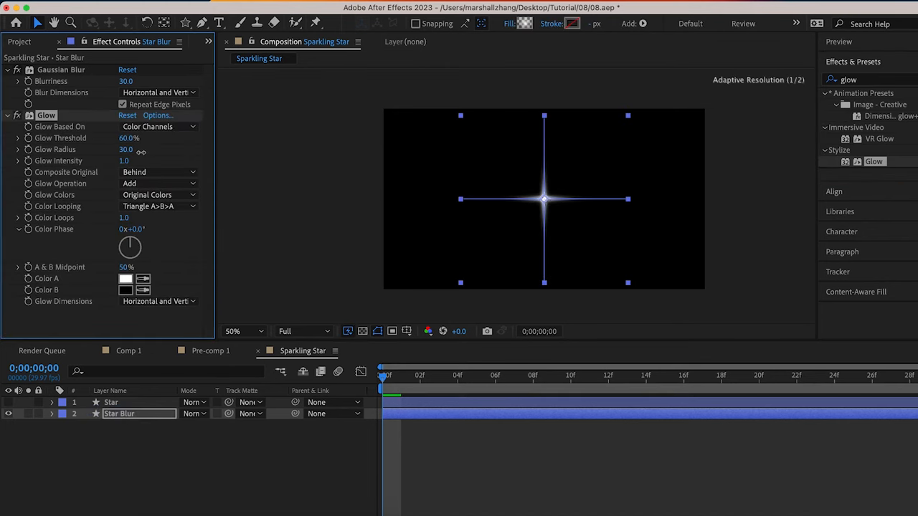
{"action": "left_click_drag", "start_coordinate": [126, 149], "coordinate": [154, 149]}
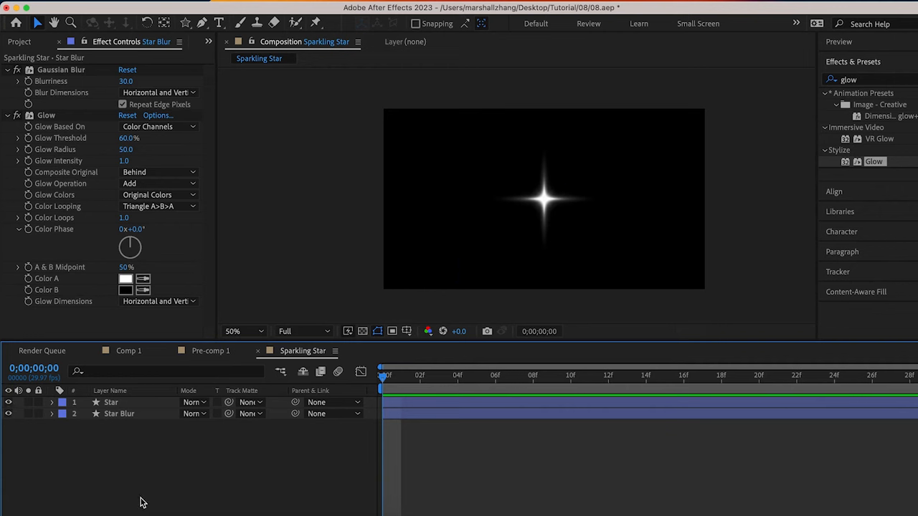
{"action": "mouse_move", "coordinate": [634, 362]}
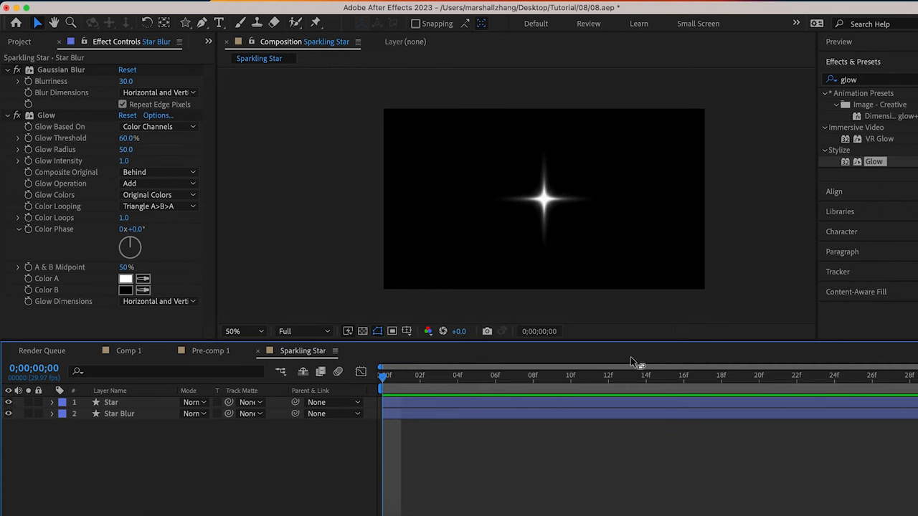
{"action": "mouse_move", "coordinate": [507, 333]}
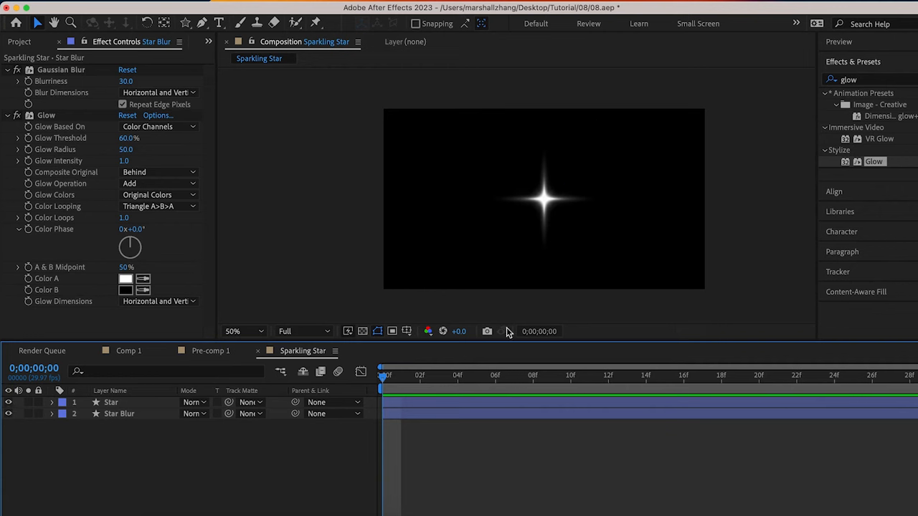
{"action": "left_click", "coordinate": [111, 402]}
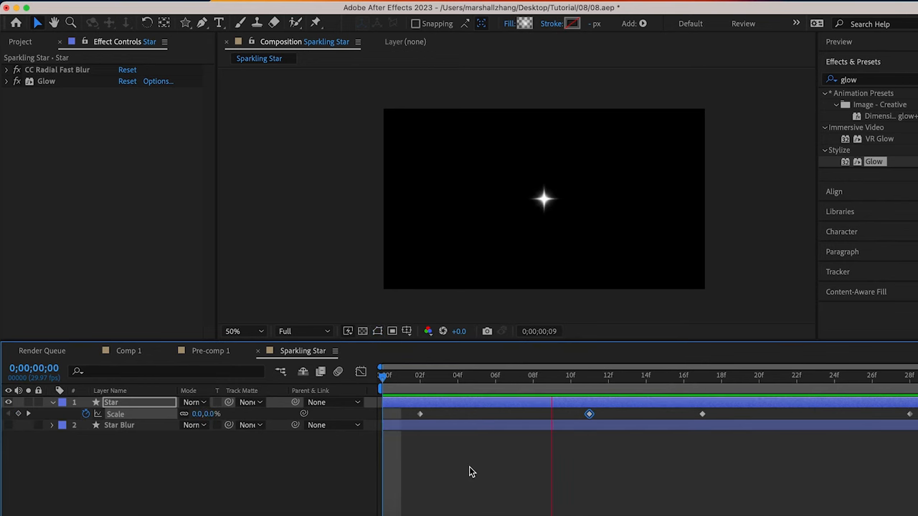
- Keyframe Star's Scale growing from 0%, then deselect the keyframes
{"action": "left_click", "coordinate": [120, 424]}
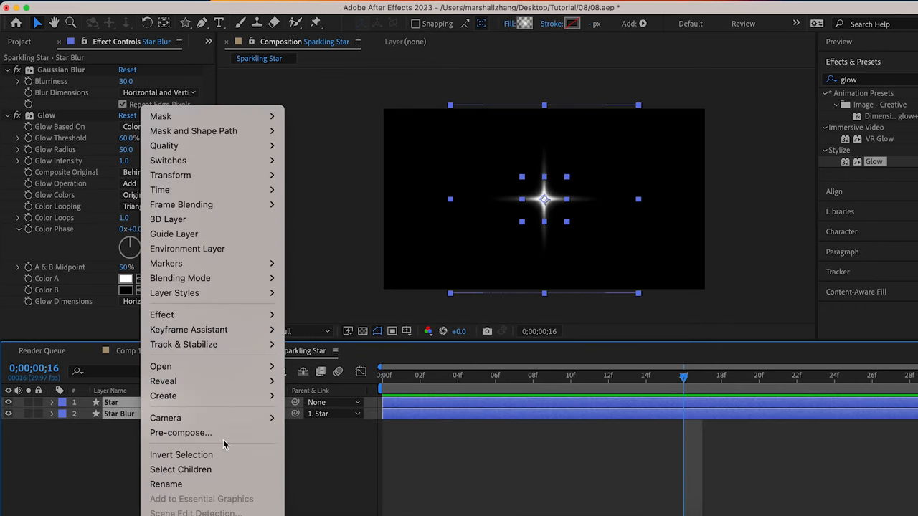
- Pre-compose the Star and Star Blur layers into 'Sparking Star'
{"action": "left_click", "coordinate": [181, 432]}
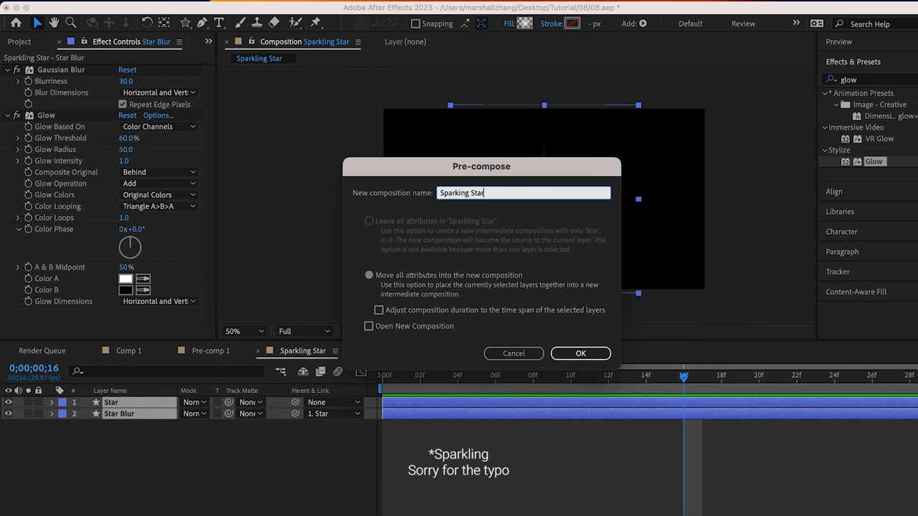
{"action": "left_click", "coordinate": [581, 353]}
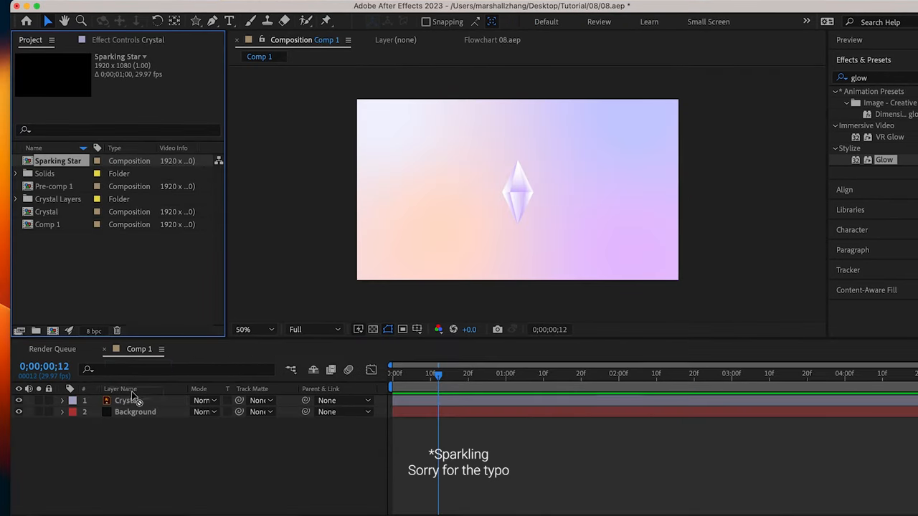